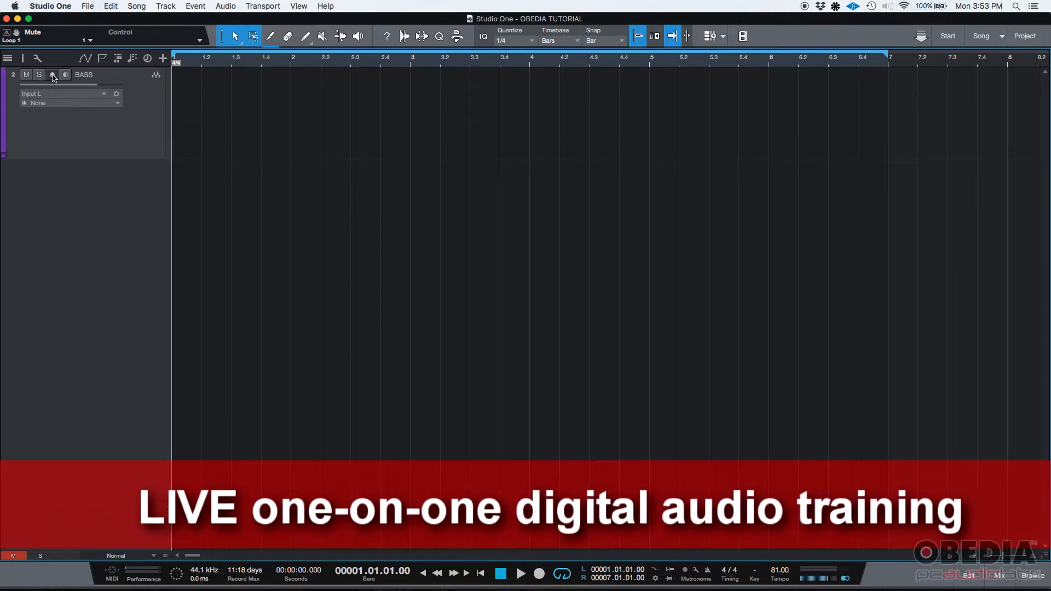
mouse_move(52, 75)
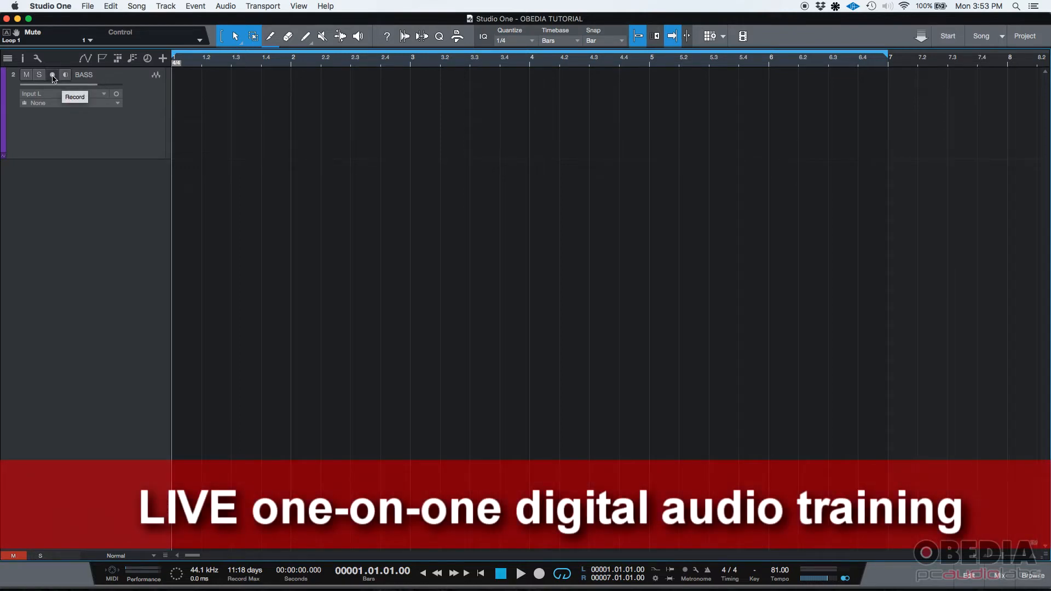
Step: Enable recording on the BASS track header so Record and Monitor both light up
left_click(52, 74)
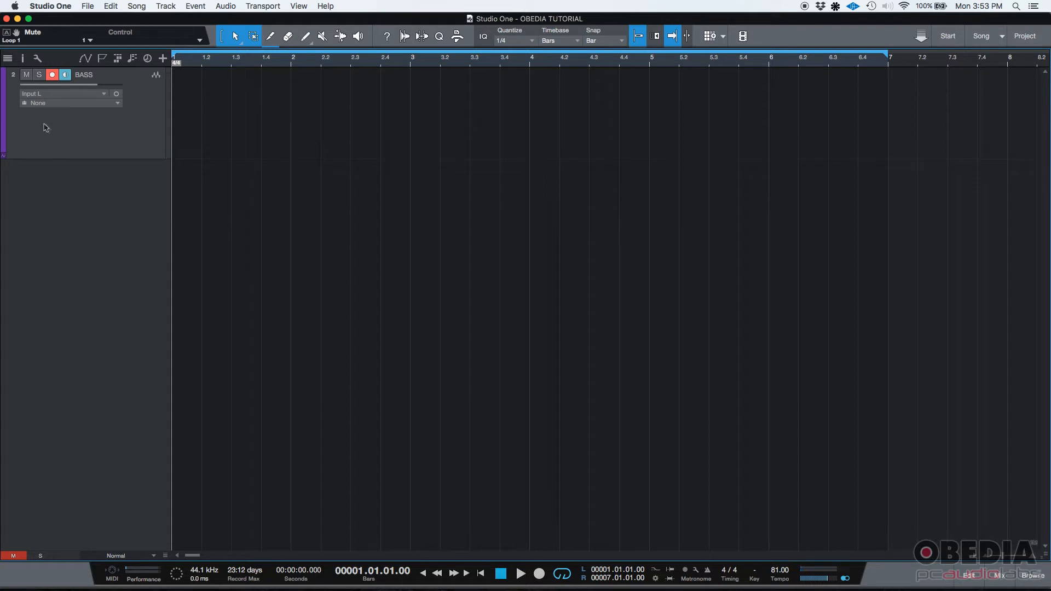
mouse_move(539, 573)
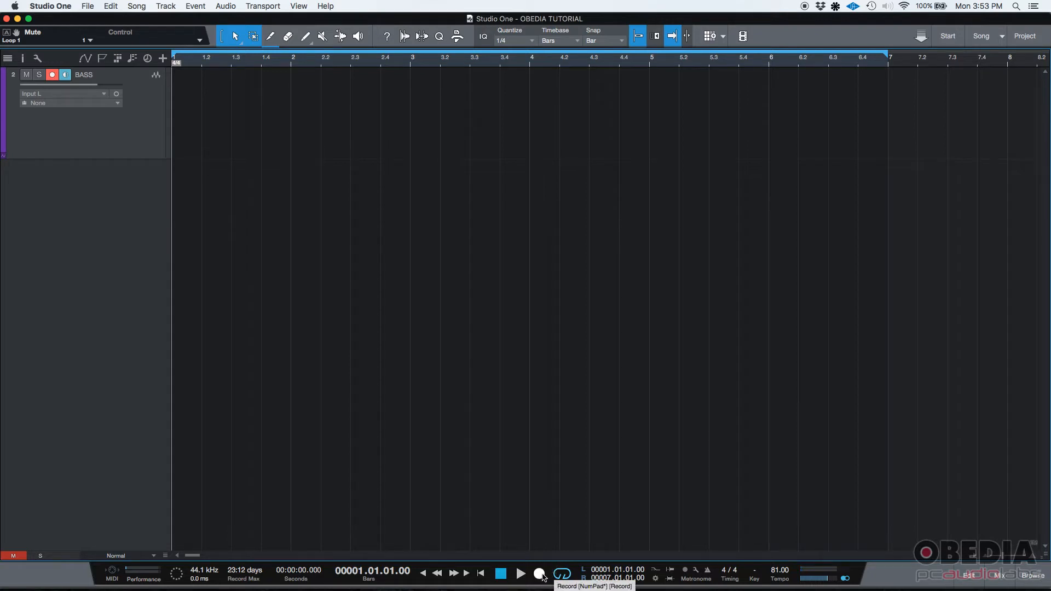
Step: Record a short bass clip from the song start, return to zero, and play it back
left_click(539, 573)
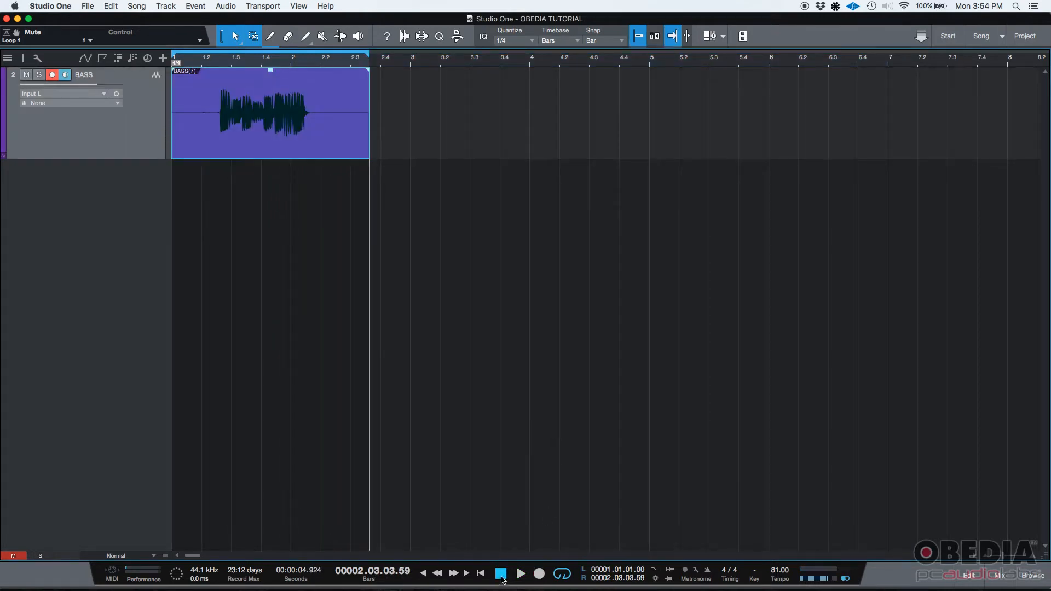
left_click(480, 573)
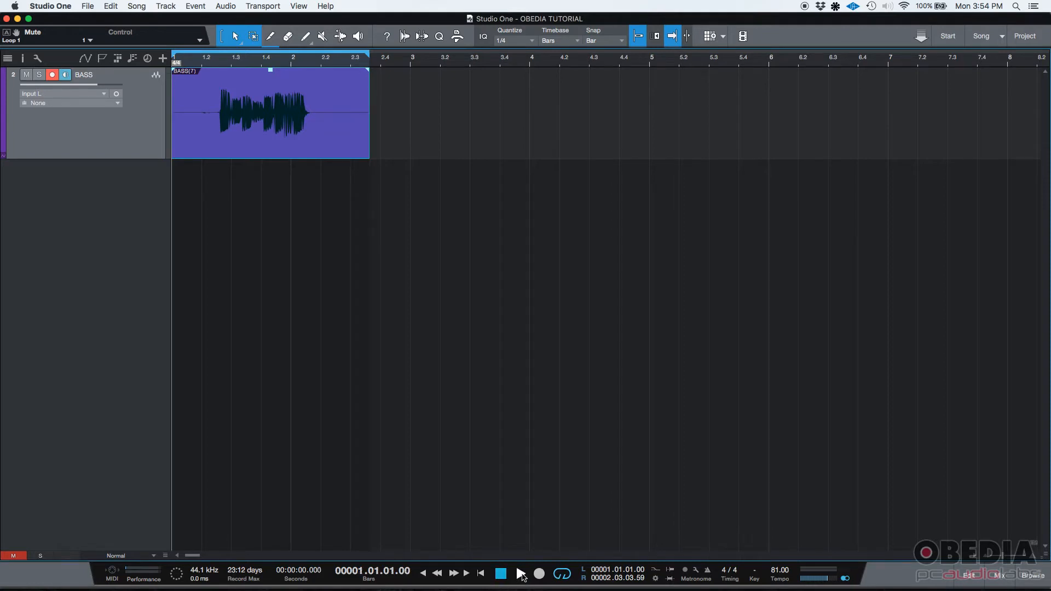
left_click(519, 576)
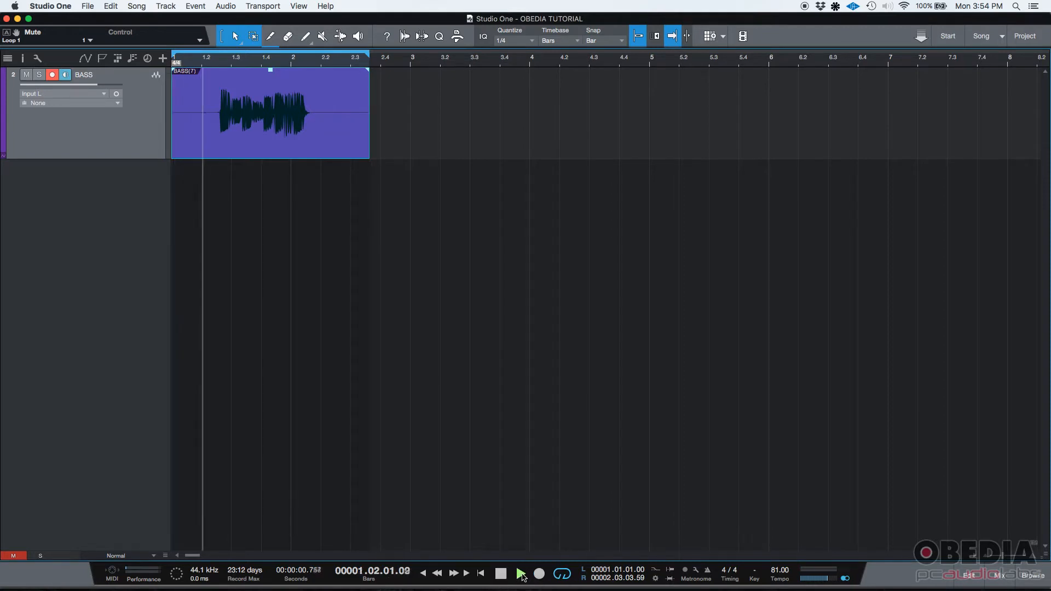
left_click(520, 573)
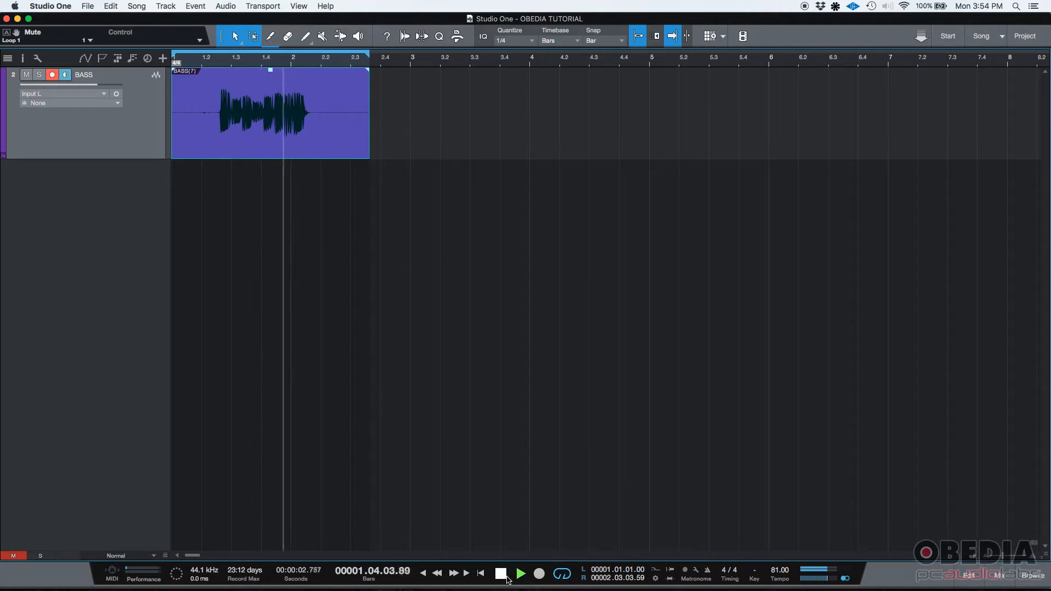
left_click(500, 574)
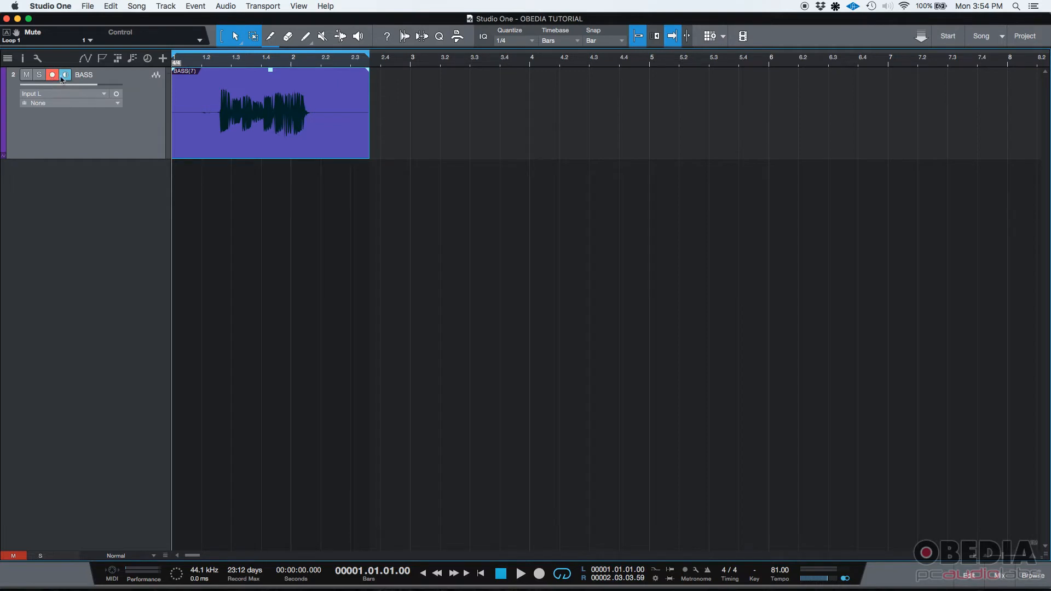
mouse_move(65, 74)
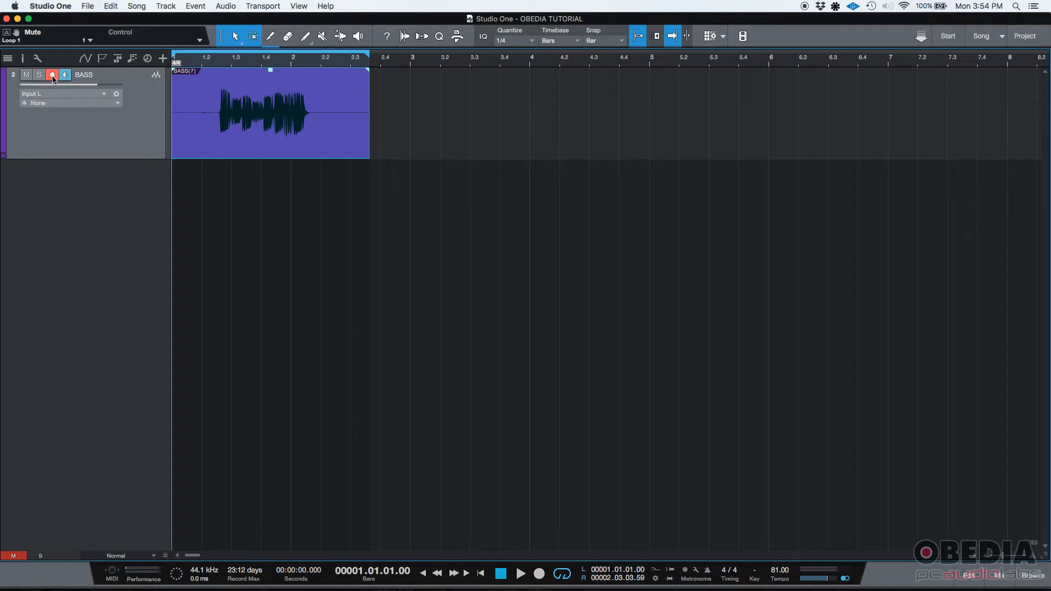
mouse_move(52, 74)
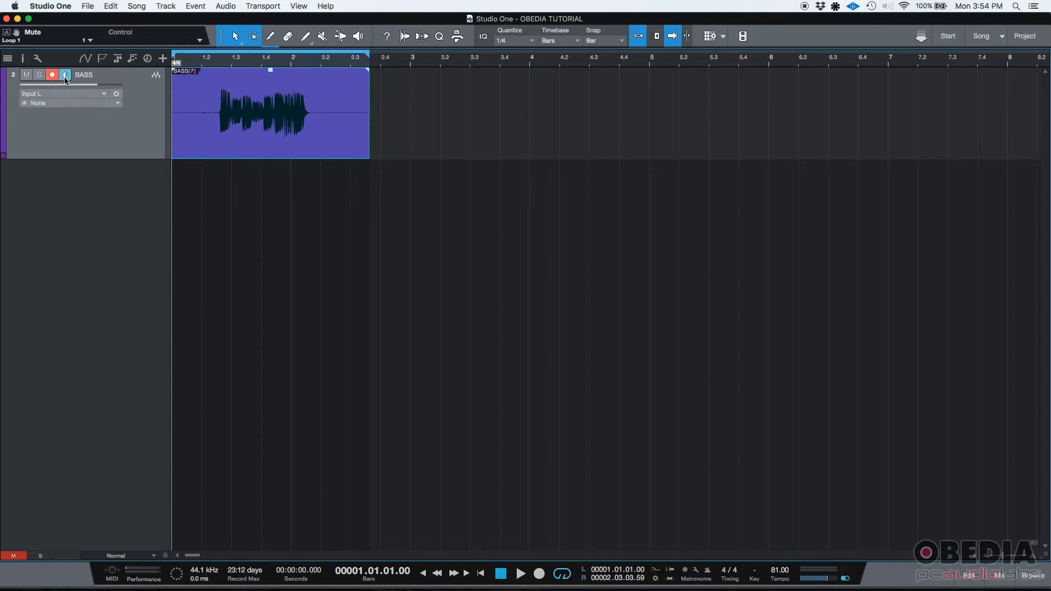
mouse_move(61, 78)
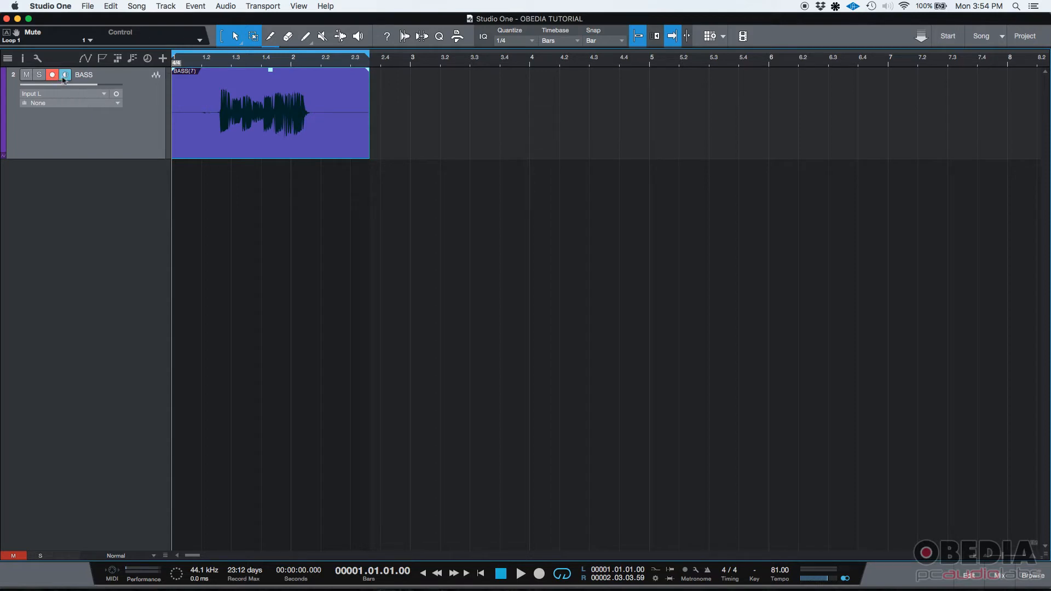
mouse_move(65, 74)
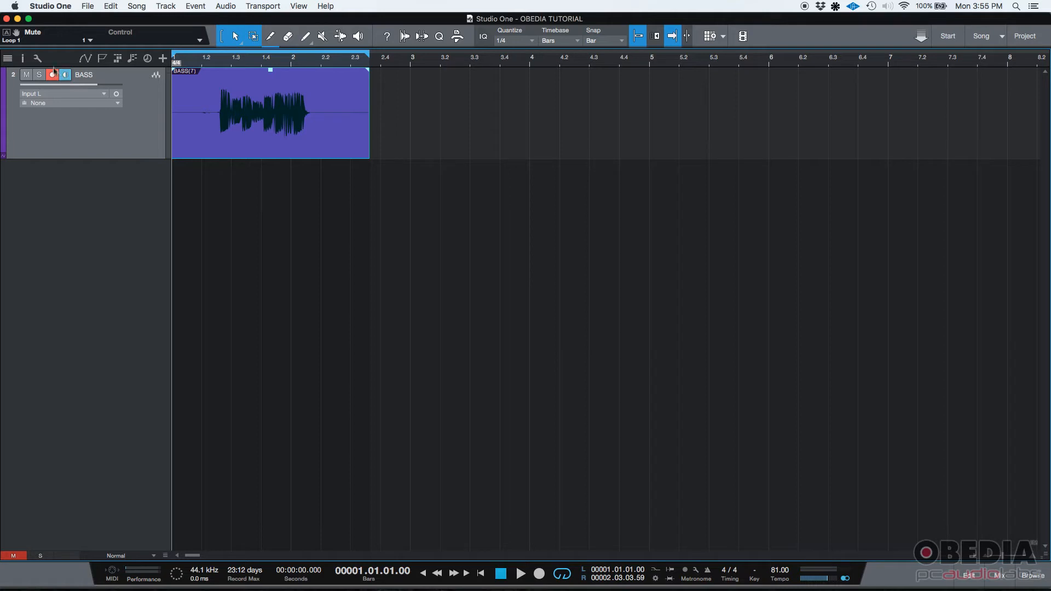
Step: Turn off BASS record-enable with Monitor still on, and move the song position to bar 3
left_click(63, 74)
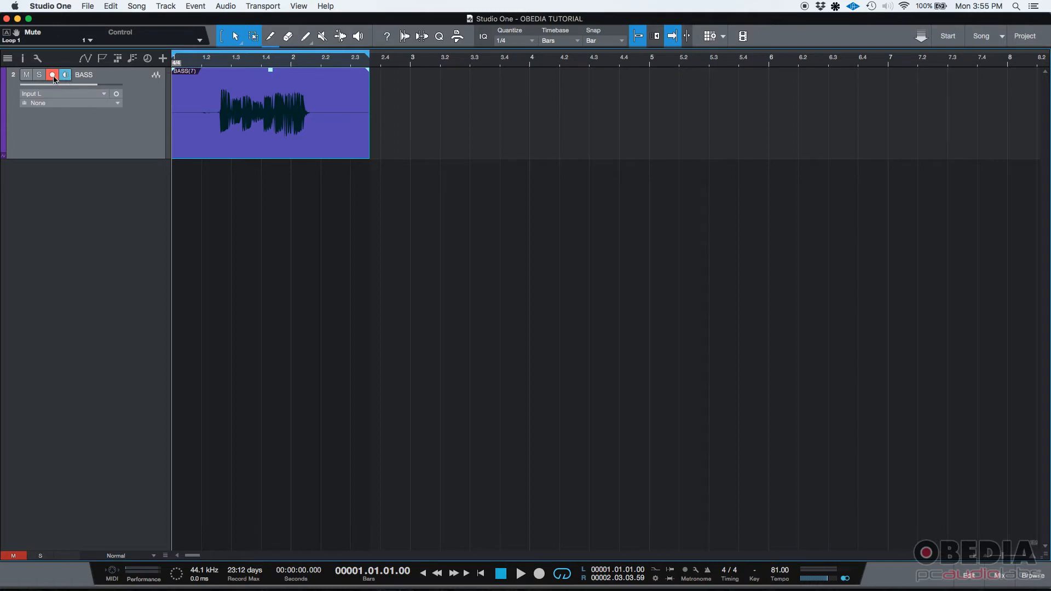
left_click(51, 75)
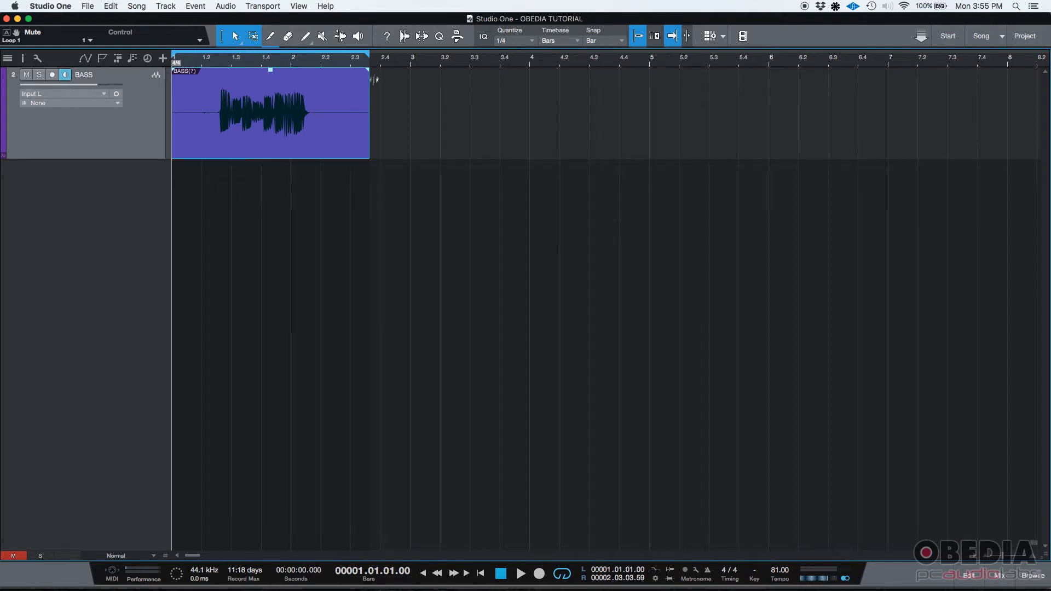
left_click(412, 57)
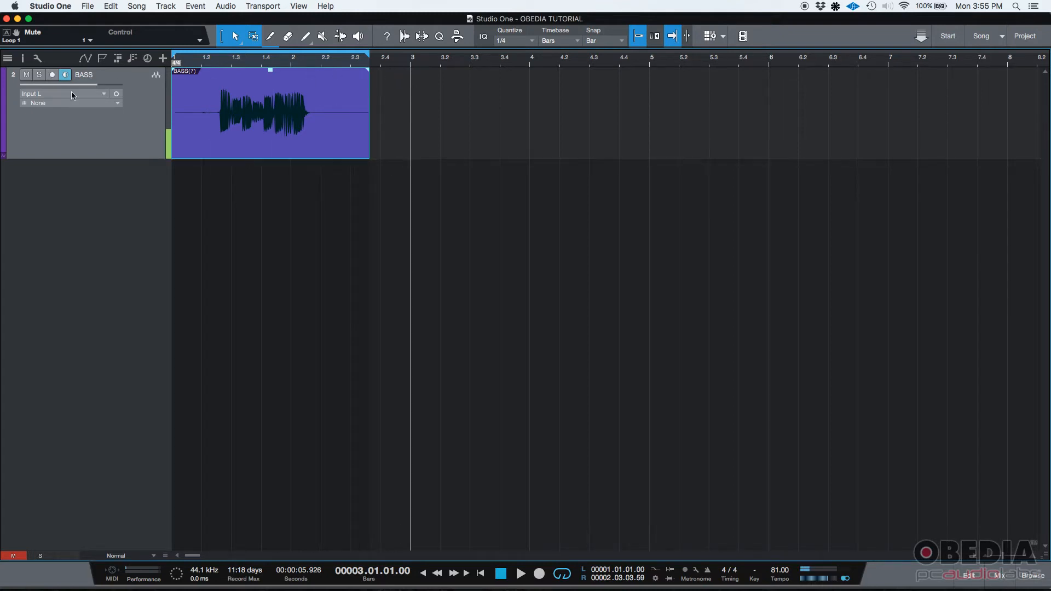
mouse_move(65, 74)
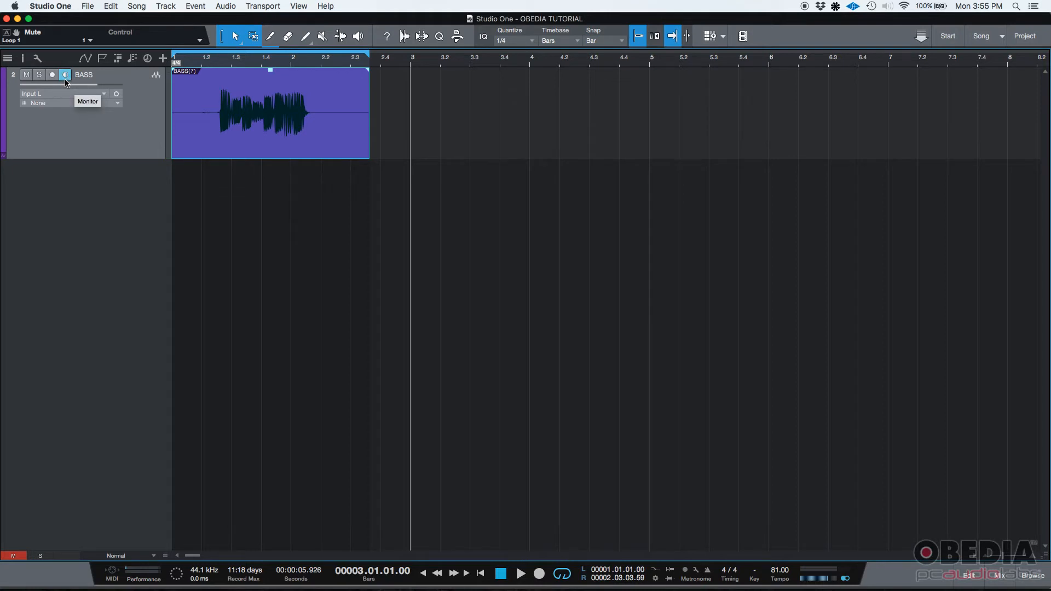
mouse_move(69, 81)
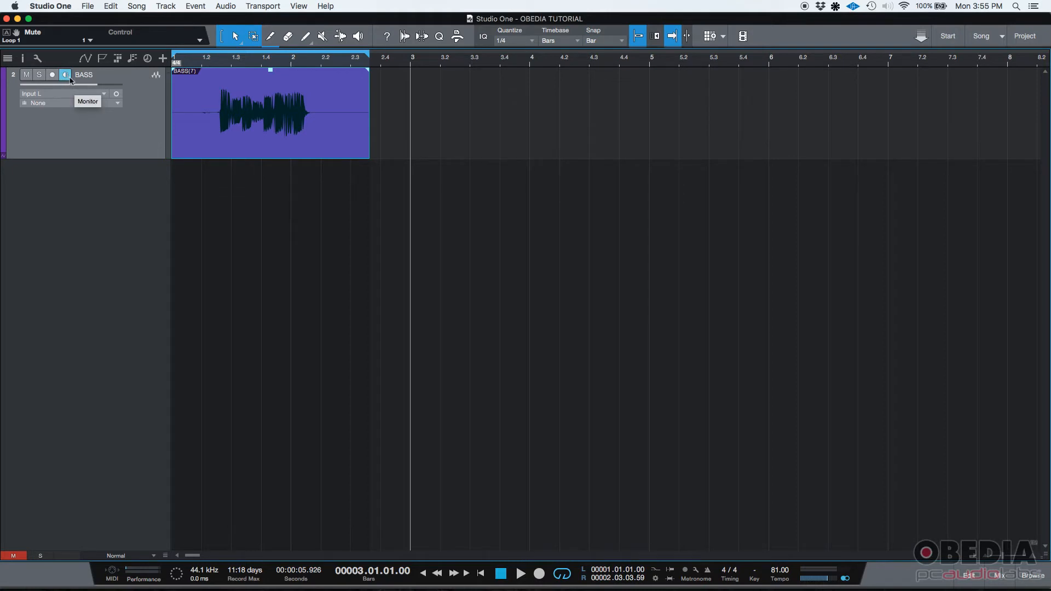
left_click(87, 101)
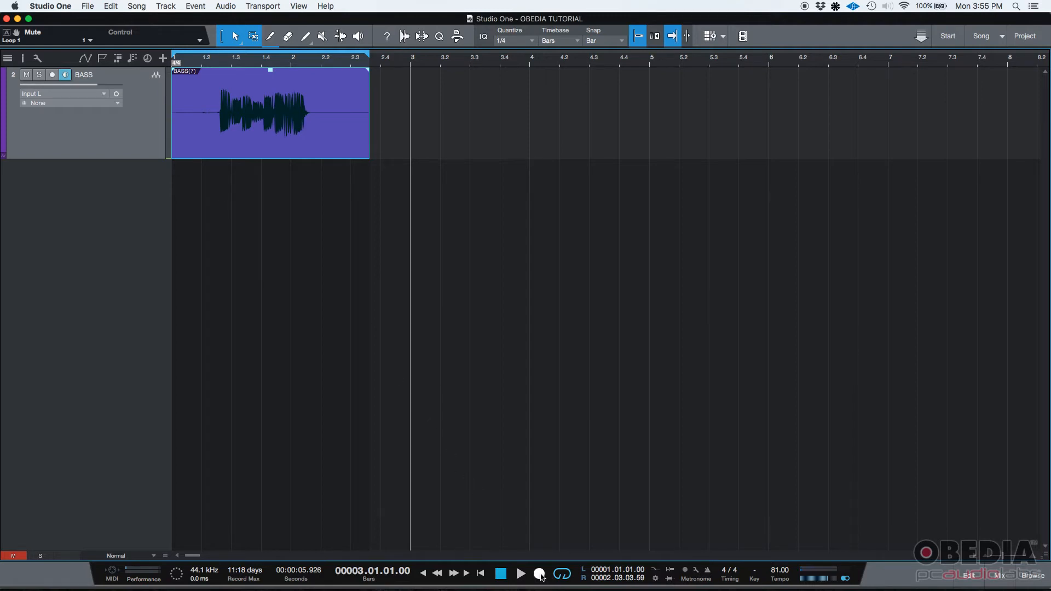
Step: Run the transport from bar 3 to bar 6 and stop, leaving BASS with only its original clip
left_click(520, 574)
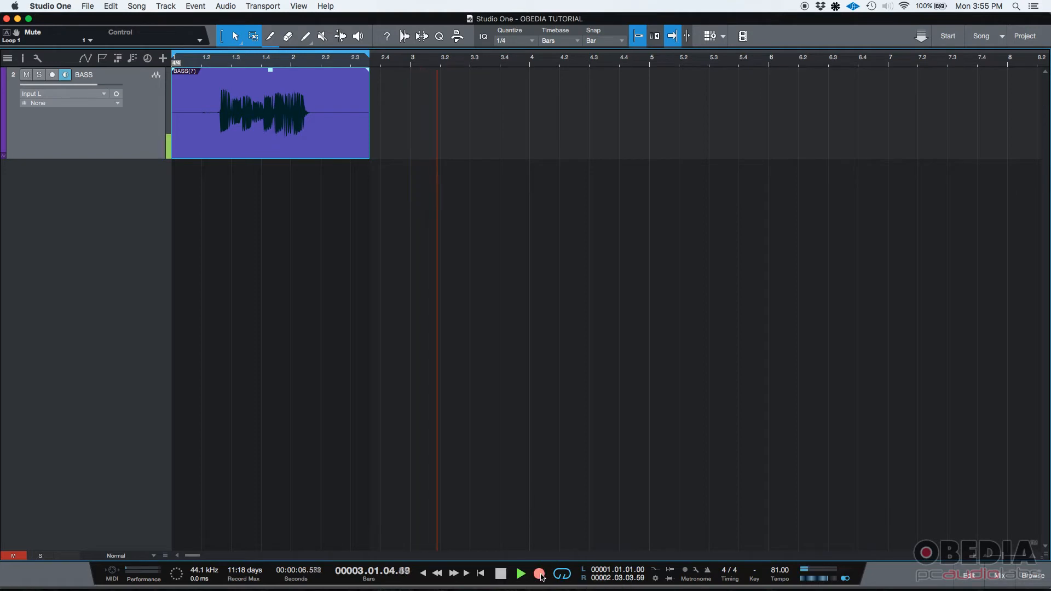
left_click(520, 574)
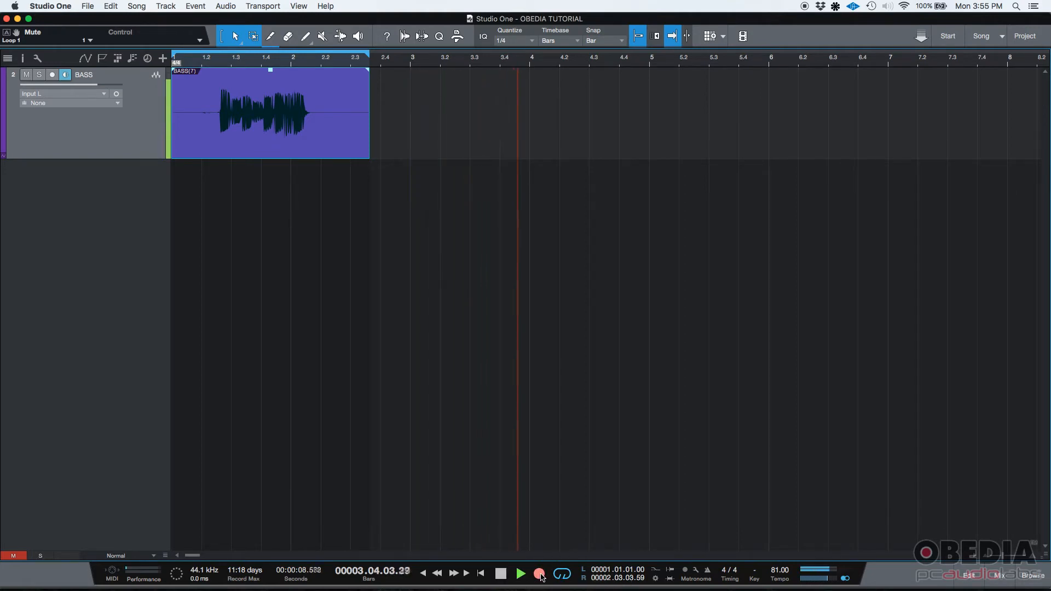
left_click(521, 573)
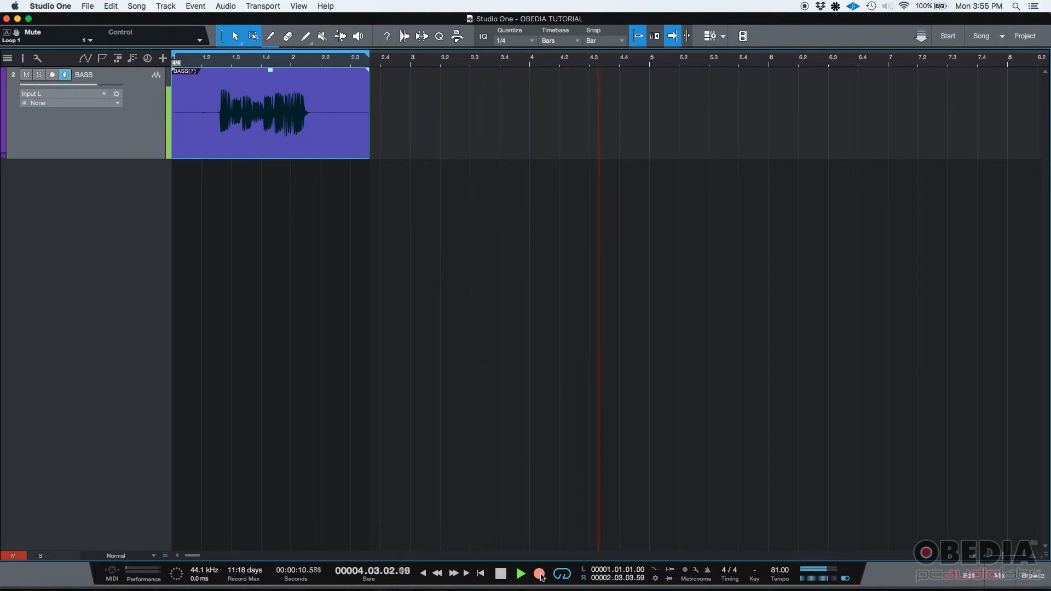
left_click(520, 573)
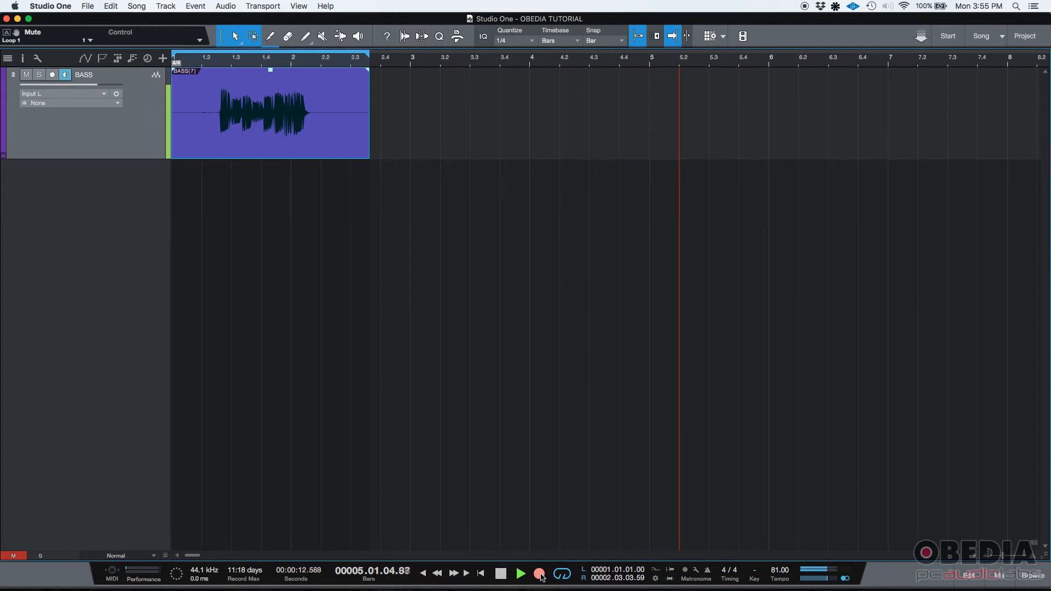
left_click(520, 574)
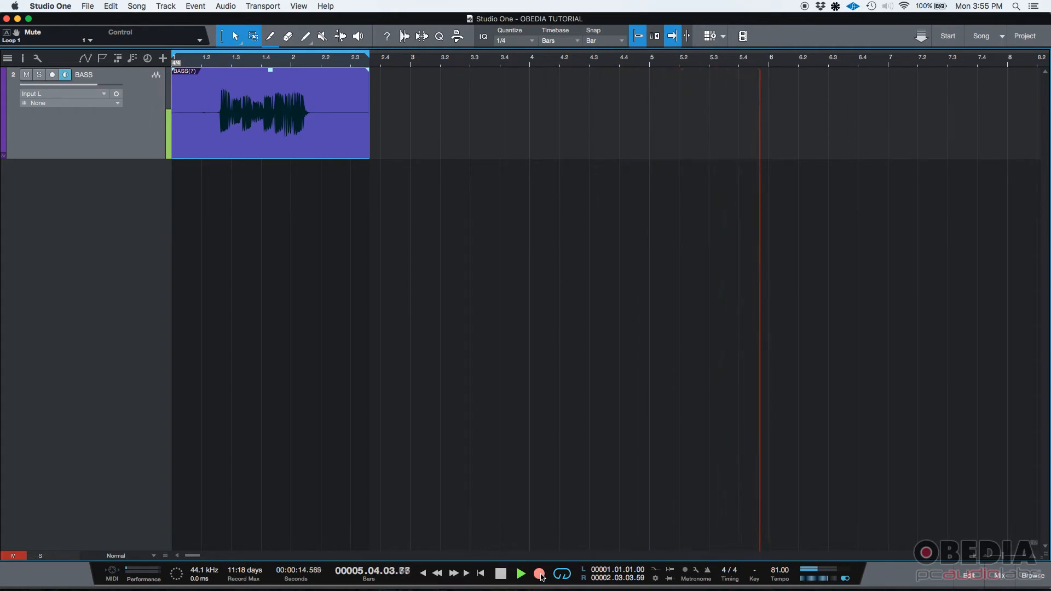
left_click(520, 573)
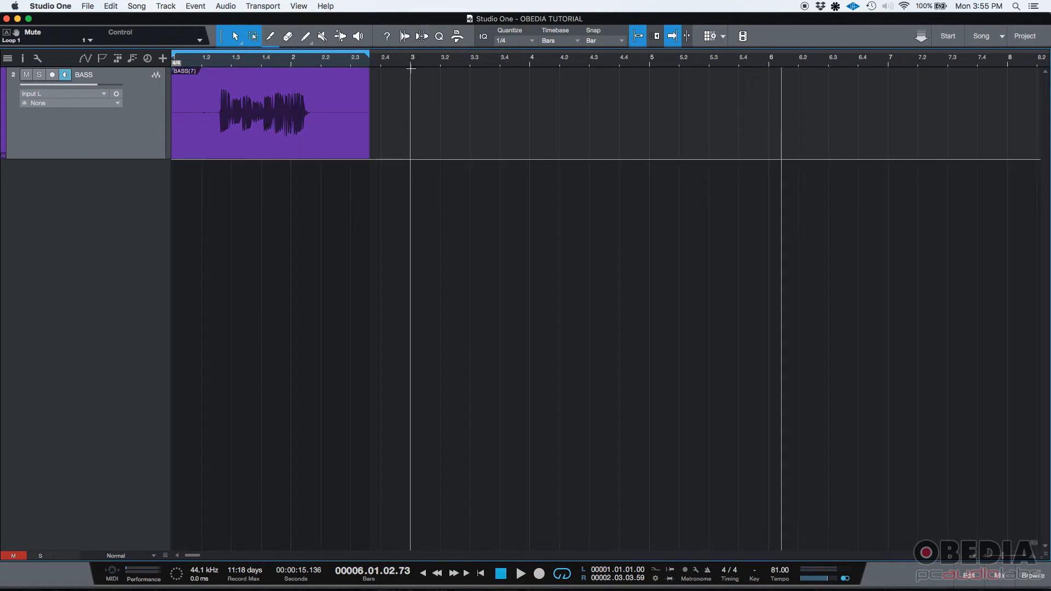
mouse_move(412, 85)
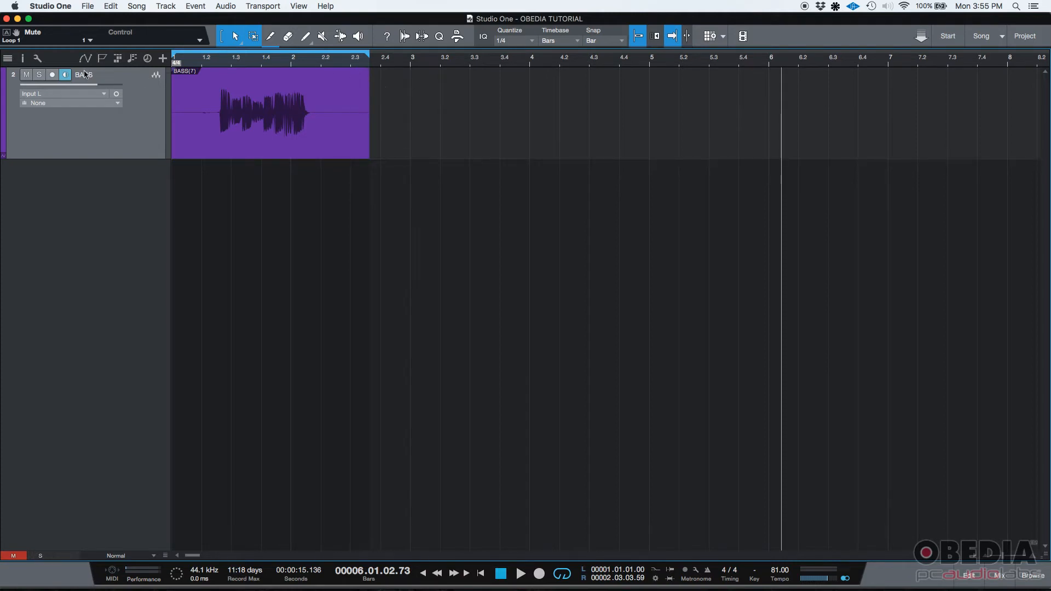
mouse_move(63, 75)
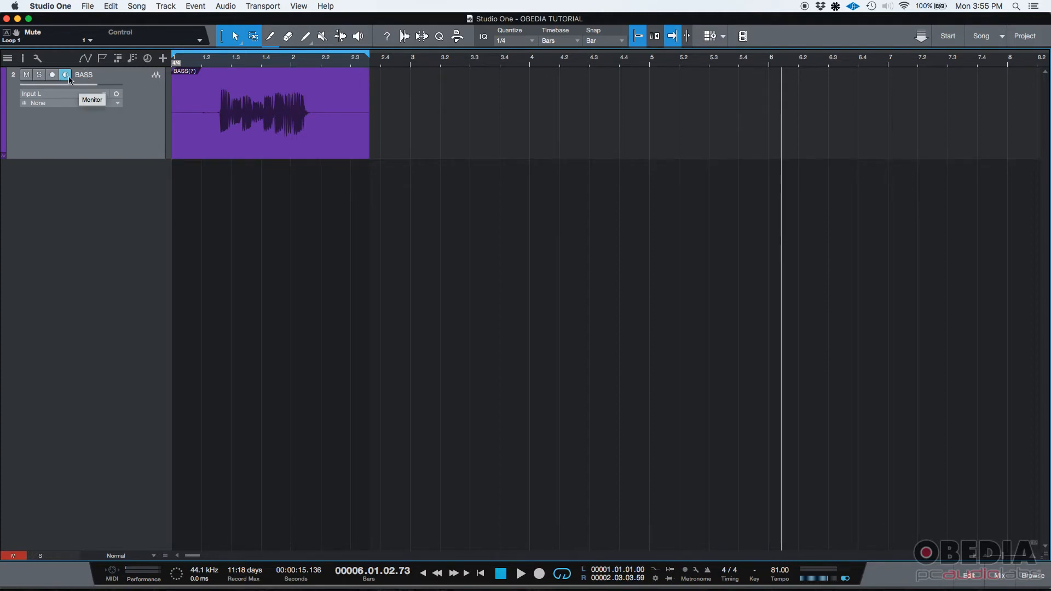
Step: Arm the BASS track and switch its Monitor button off so only Record stays lit
left_click(51, 75)
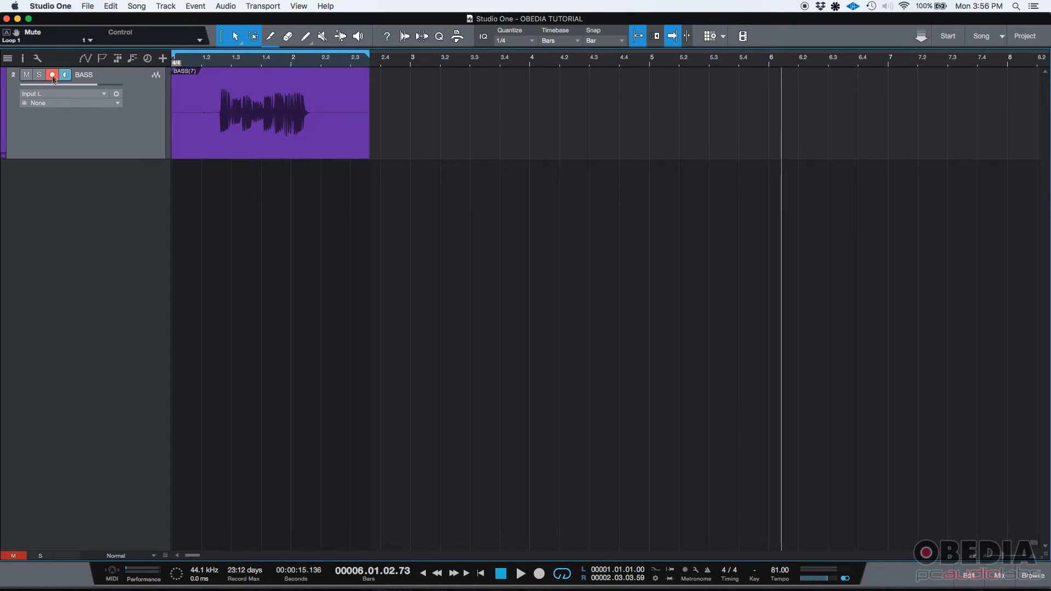
left_click(39, 75)
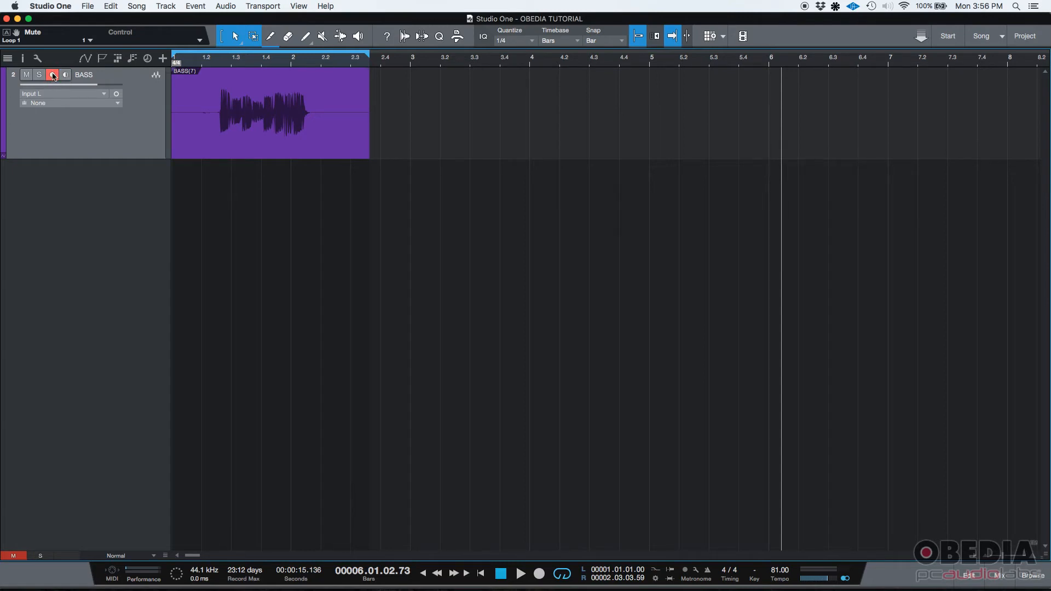
mouse_move(51, 75)
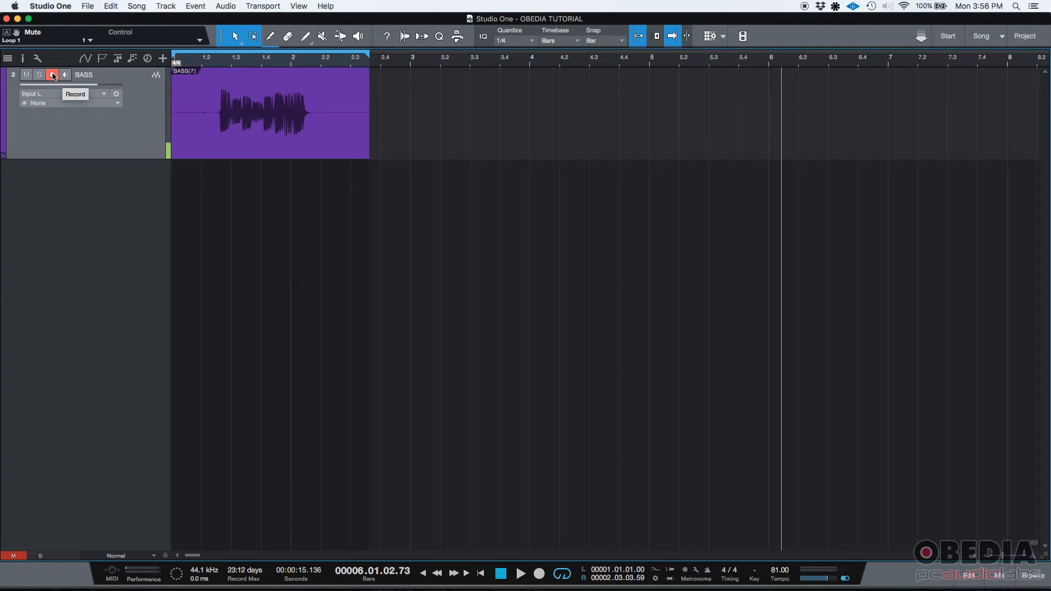
left_click(52, 74)
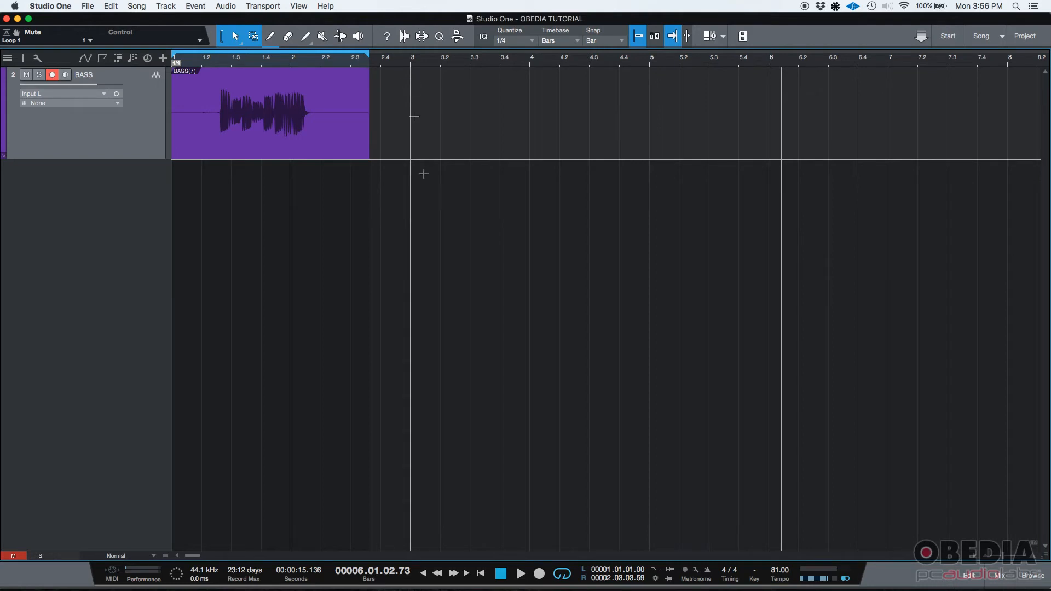
left_click(51, 74)
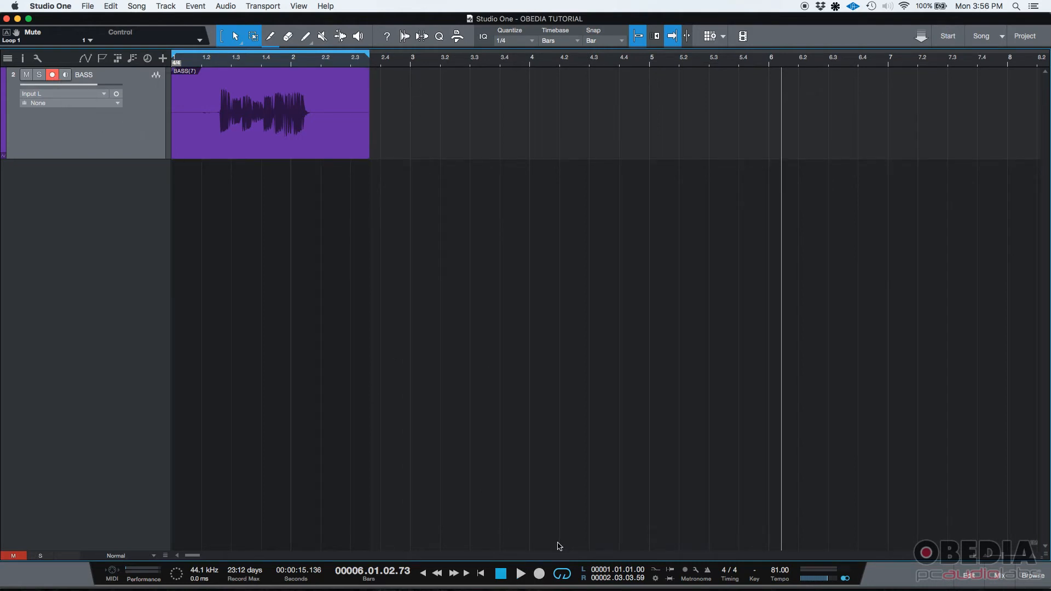
Step: Record a second bass take at bar 6 with monitoring off, then stop
left_click(521, 575)
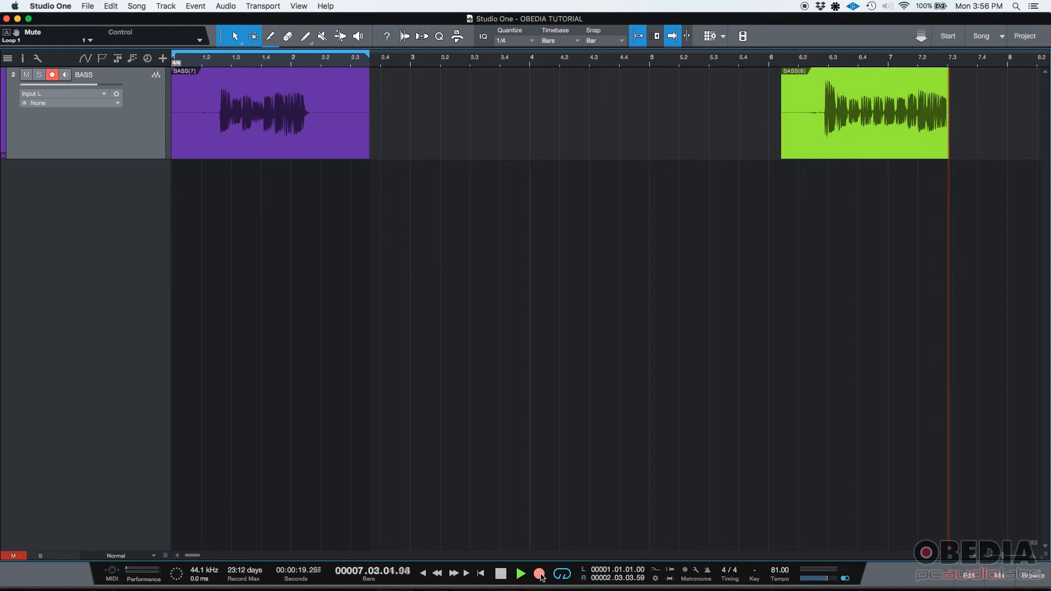
left_click(521, 573)
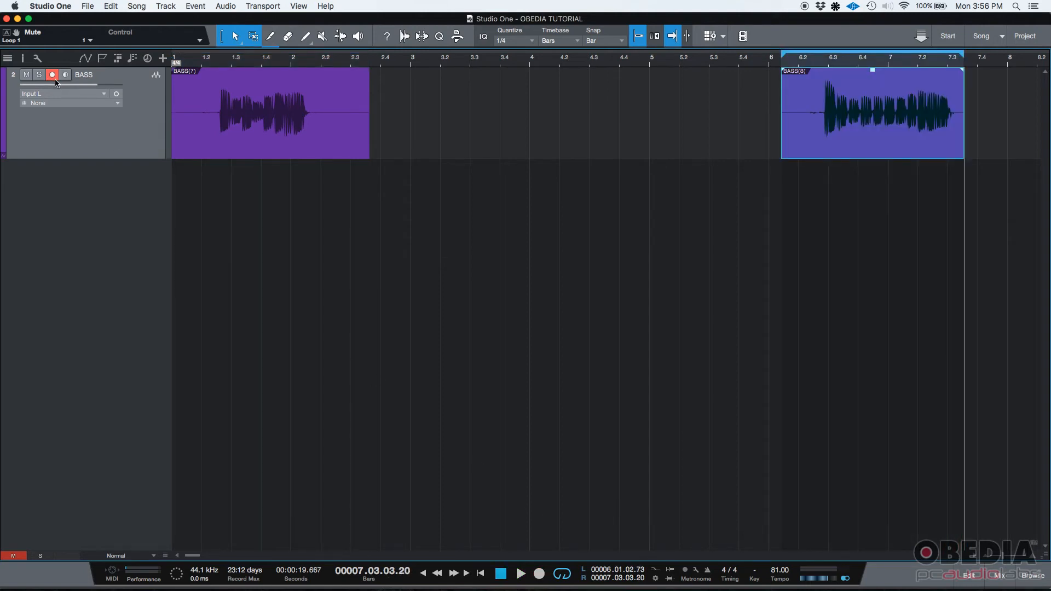
mouse_move(52, 74)
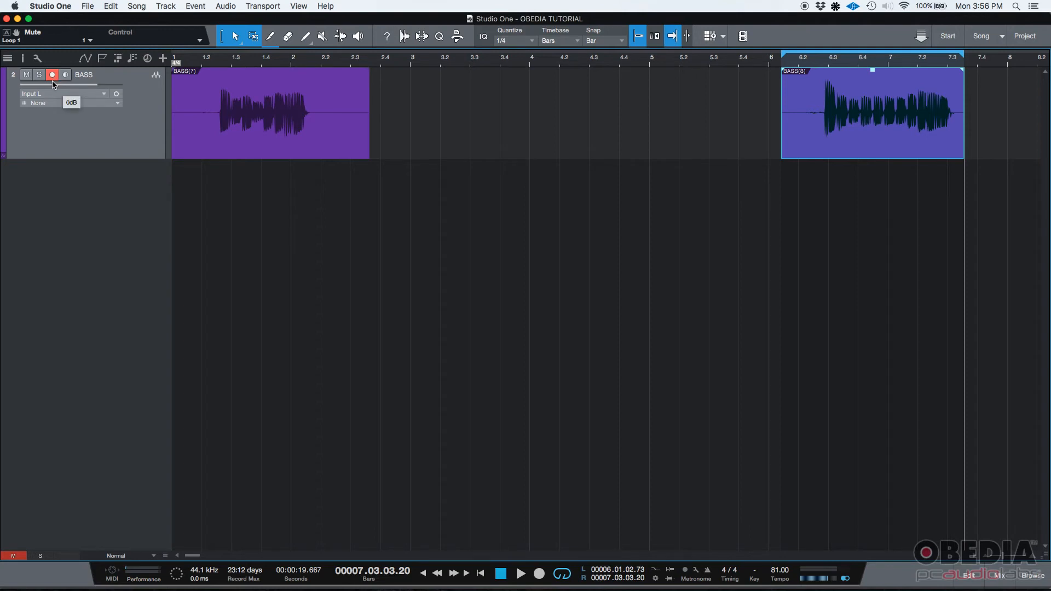
mouse_move(52, 75)
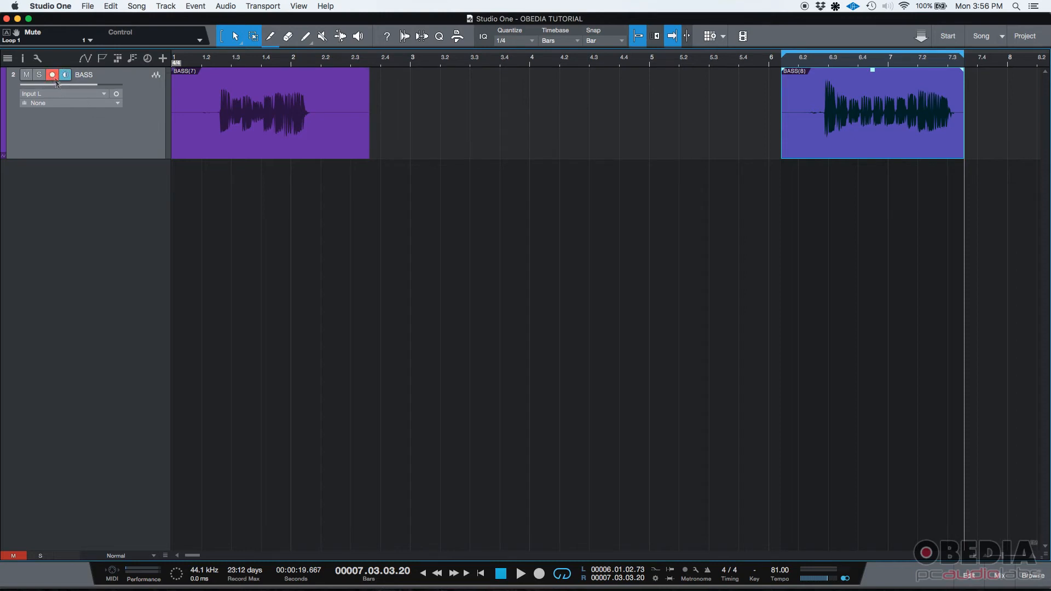
mouse_move(53, 74)
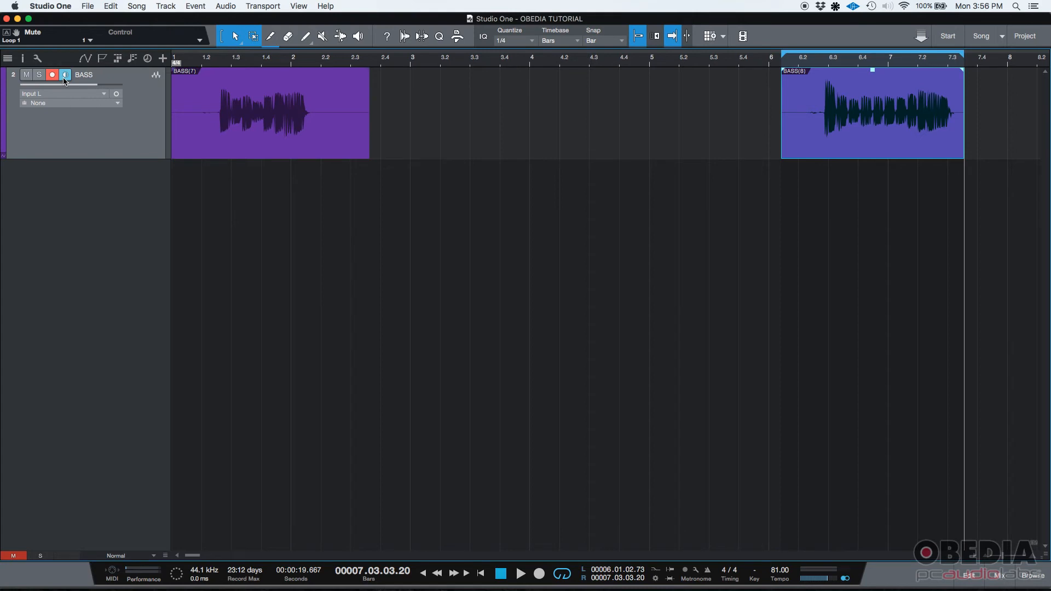
mouse_move(71, 89)
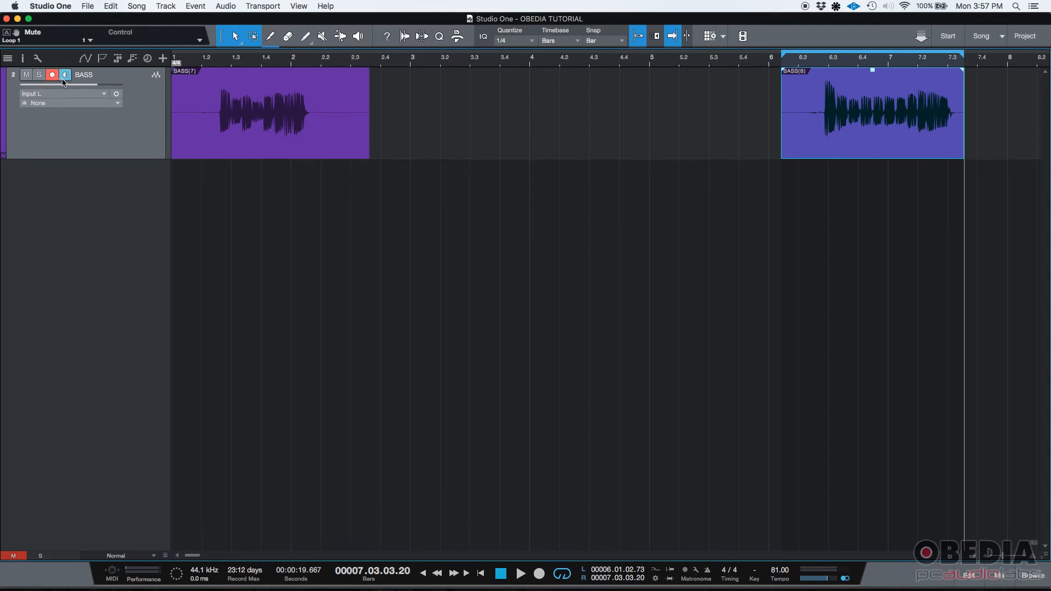
mouse_move(64, 75)
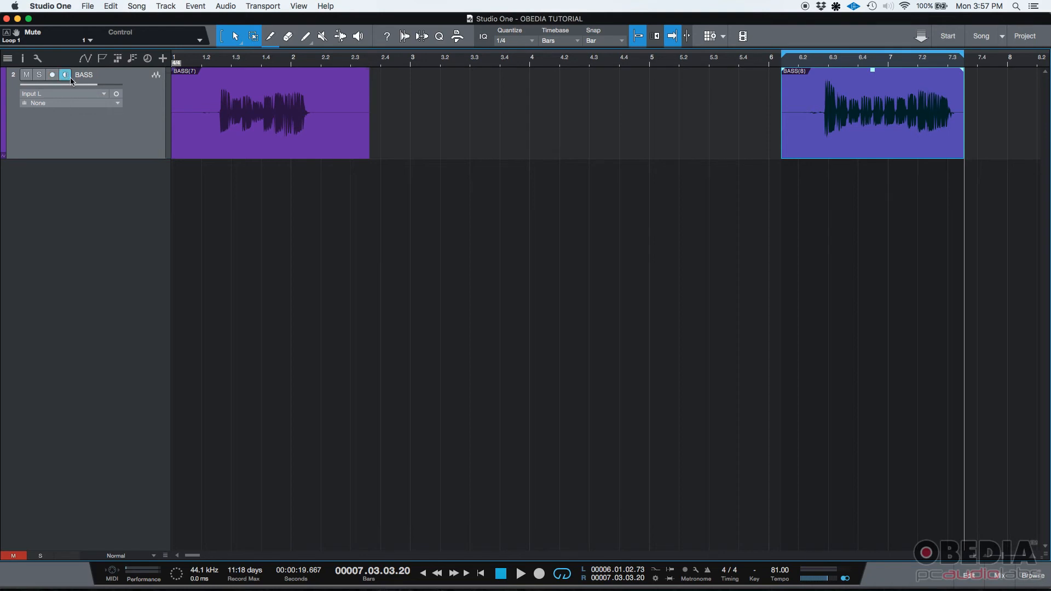
left_click(52, 74)
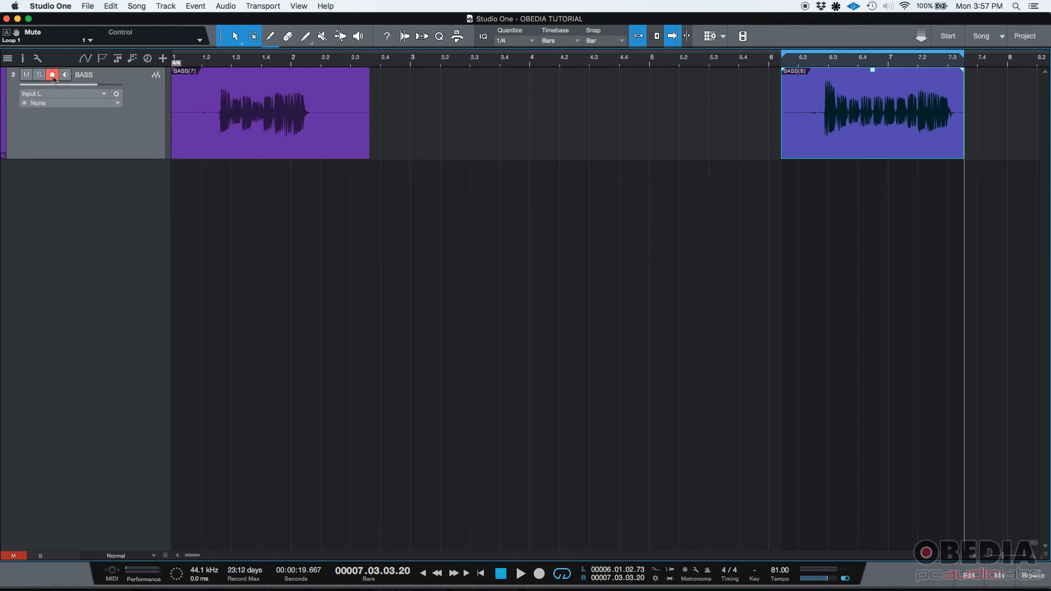
mouse_move(52, 74)
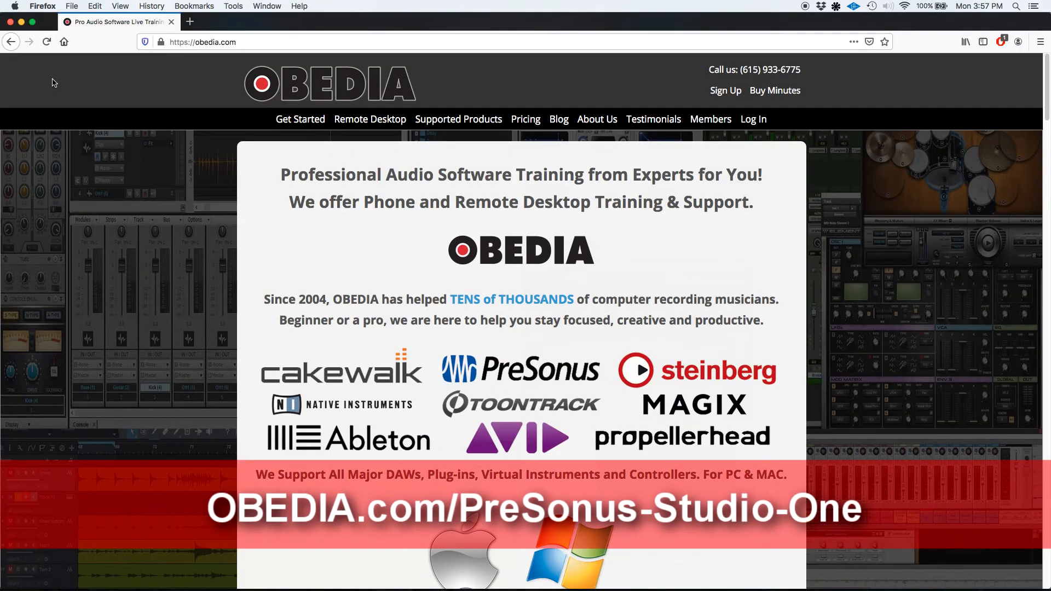
mouse_move(776, 91)
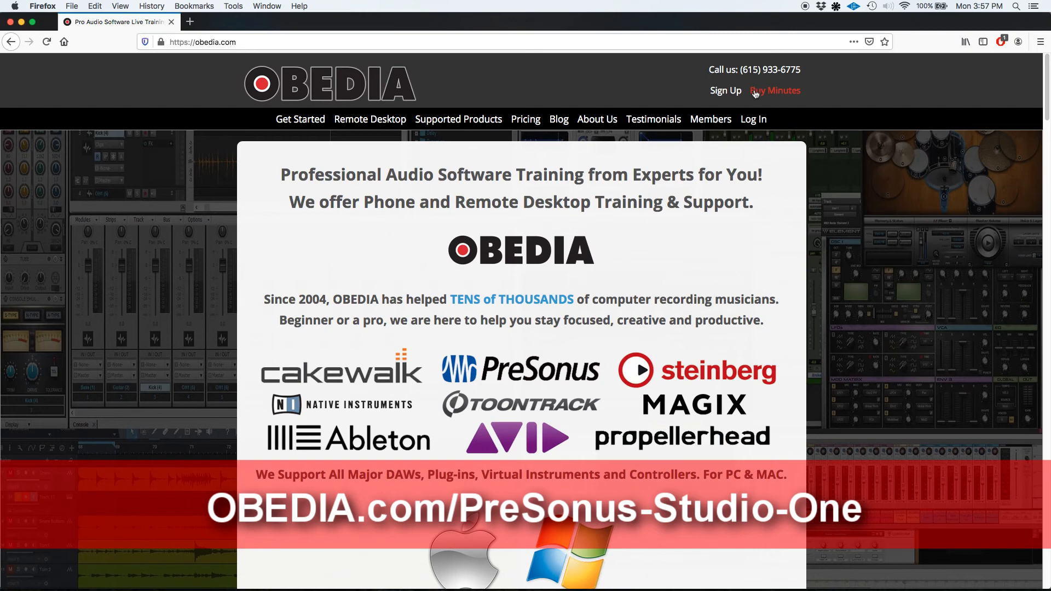
mouse_move(771, 69)
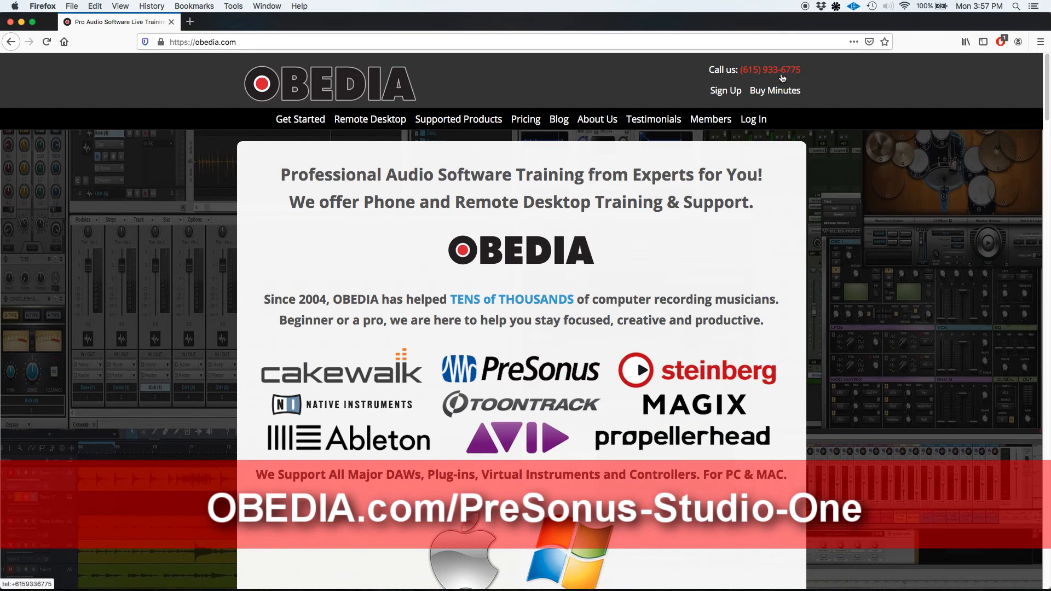
mouse_move(810, 83)
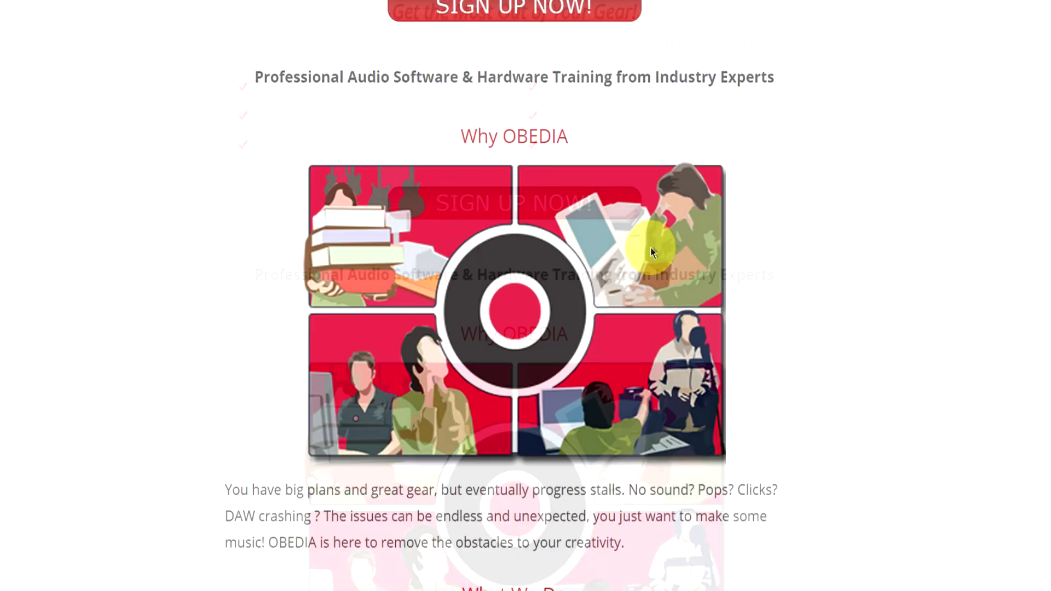
Step: Scroll to Rates and Services on the OBEDIA site and bring up the SIGN UP NOW form
scroll("down", 3)
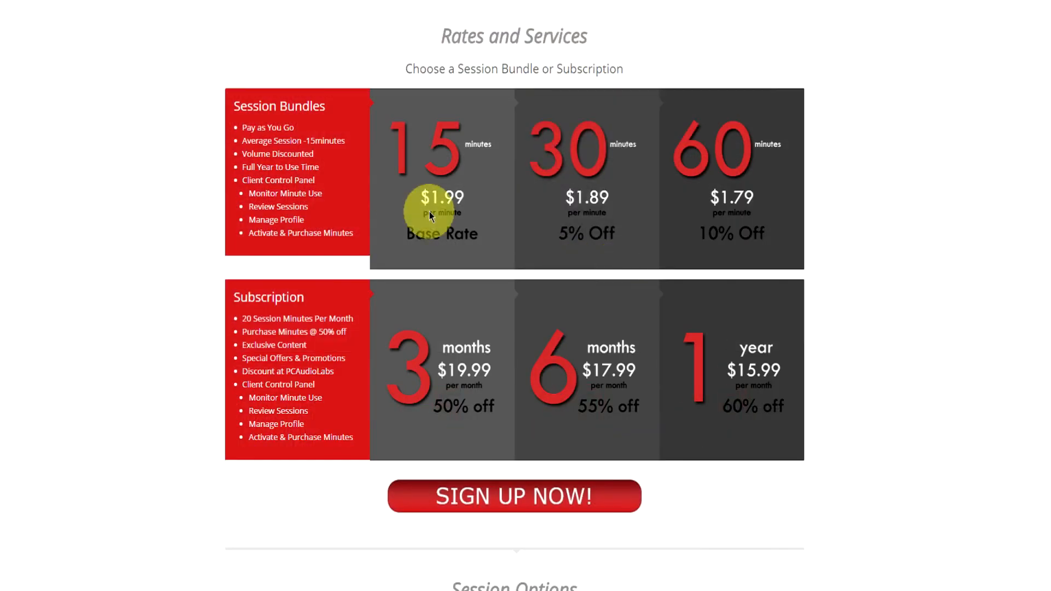
mouse_move(572, 367)
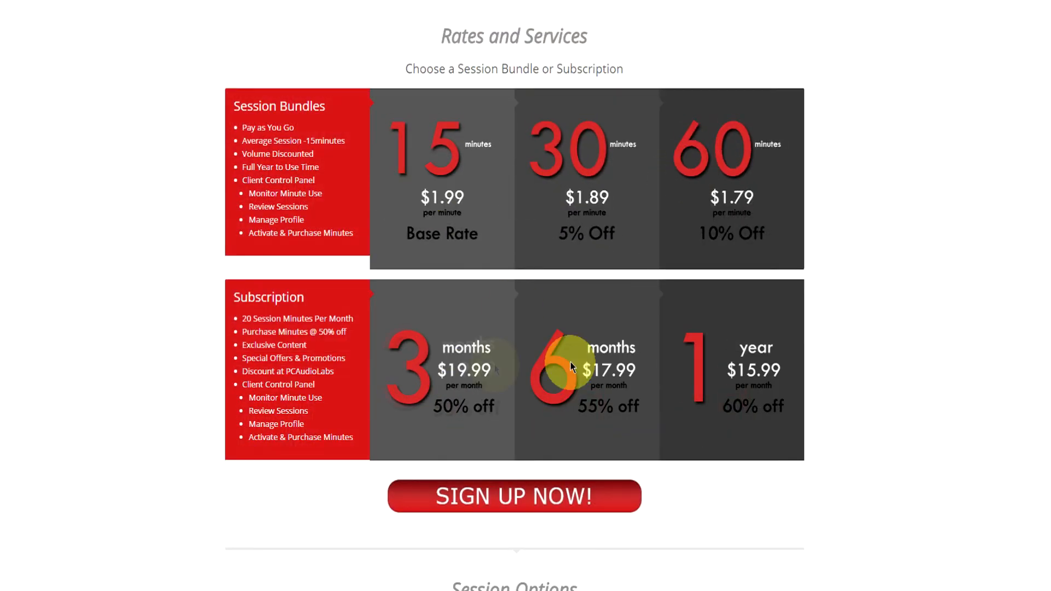
left_click(514, 496)
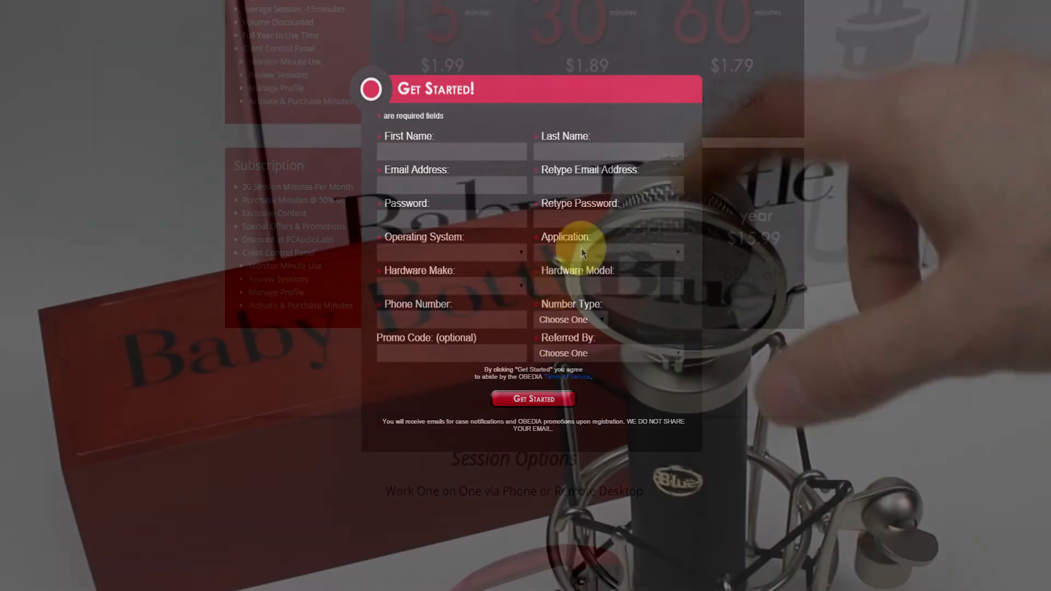